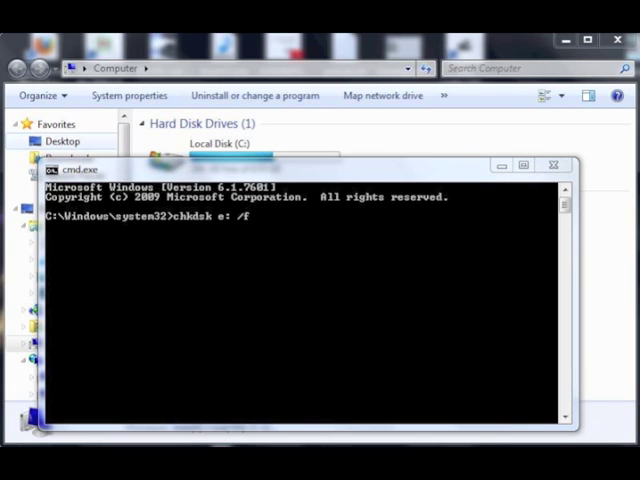
Run chkdsk e: /f to check and repair the CANON_DC SD card
{"action": "key", "text": "Return"}
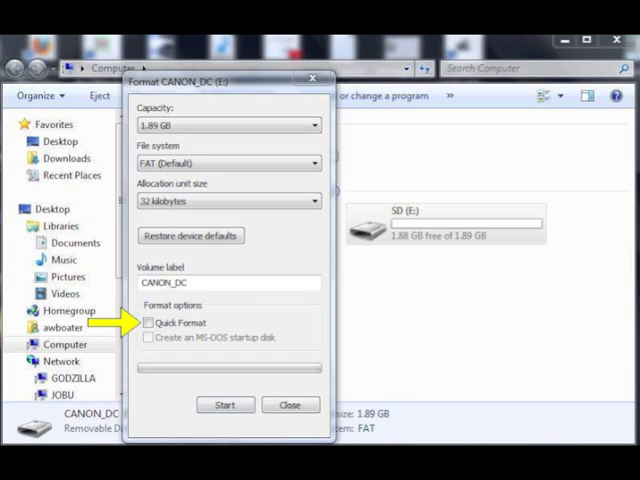
Start the full FAT format of the CANON_DC card with 32 KB allocation and Quick Format off
{"action": "left_click", "coordinate": [224, 404]}
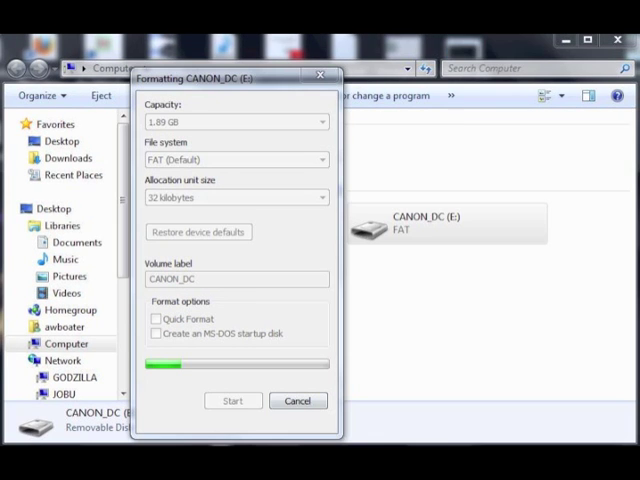